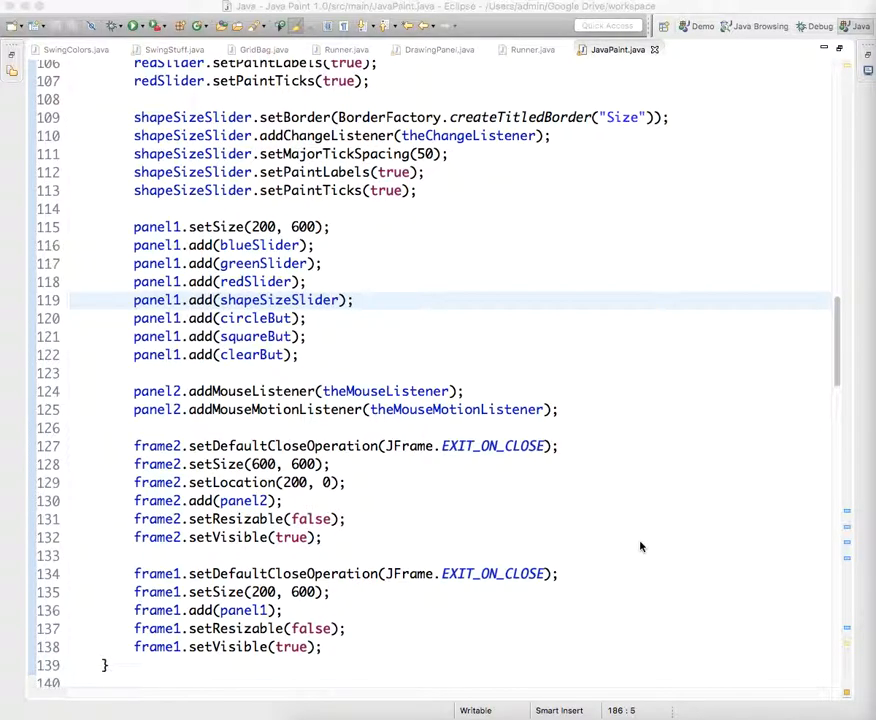
mouse_move(638, 552)
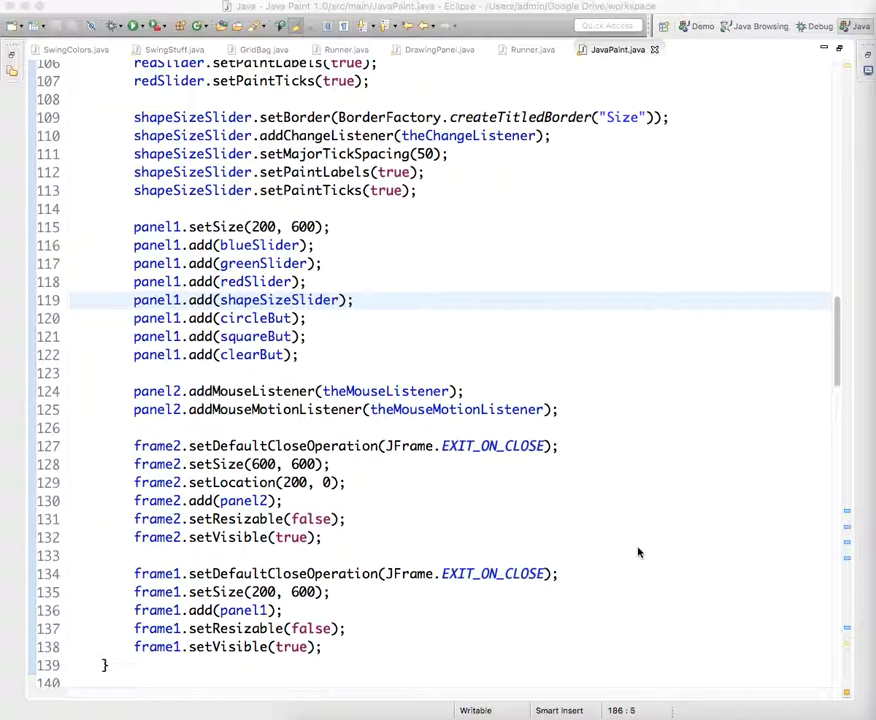
scroll("down", 3)
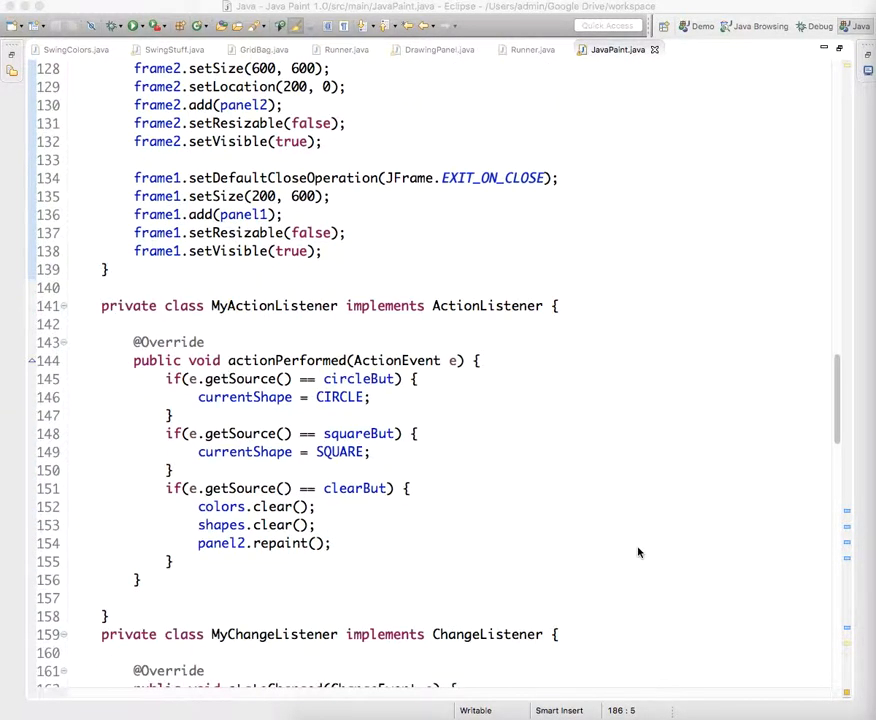
scroll("down", 3)
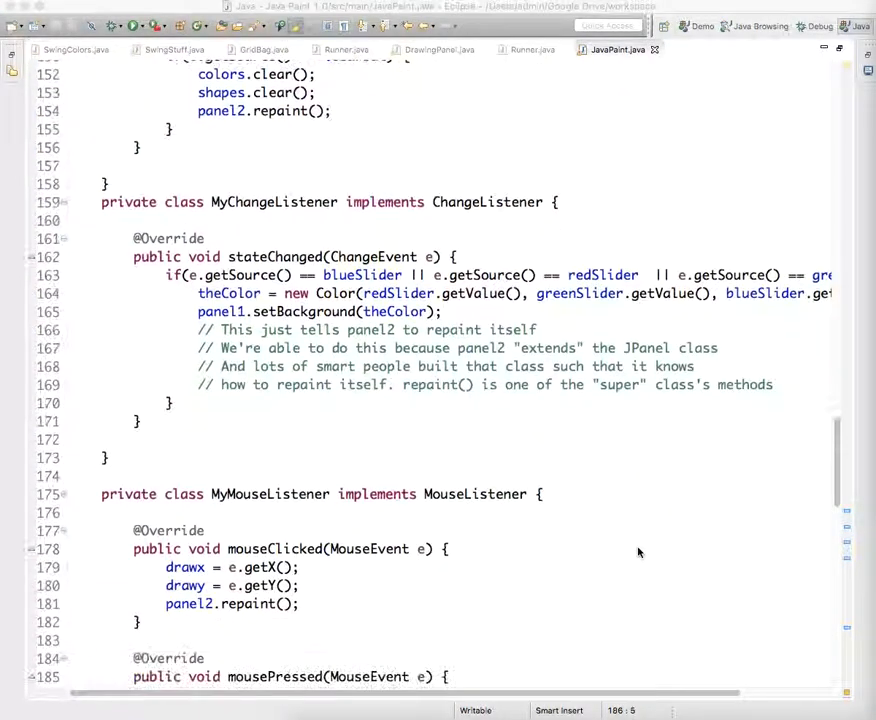
scroll("down", 3)
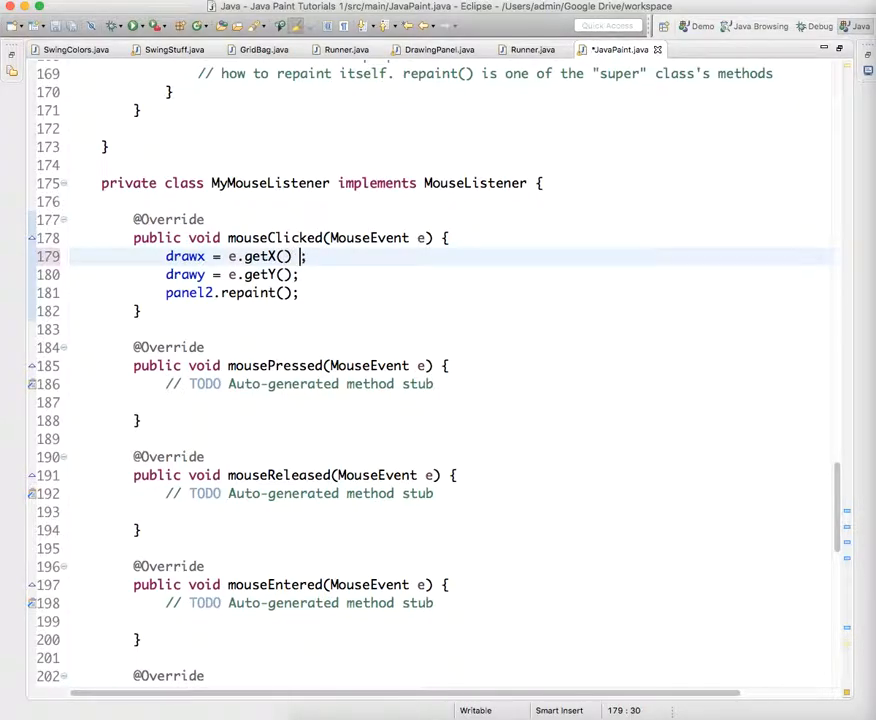
type("-")
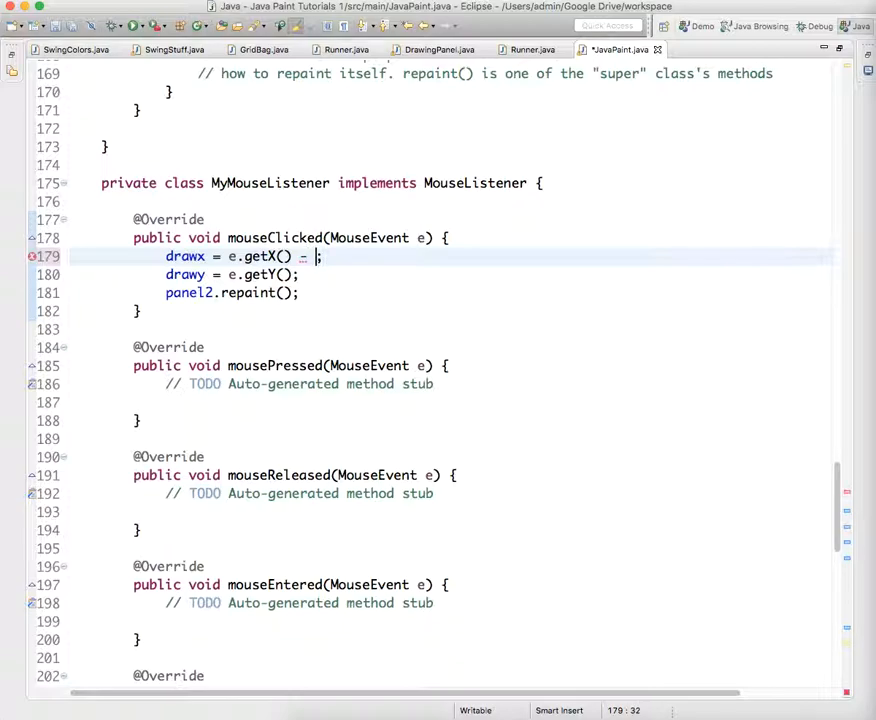
type("s")
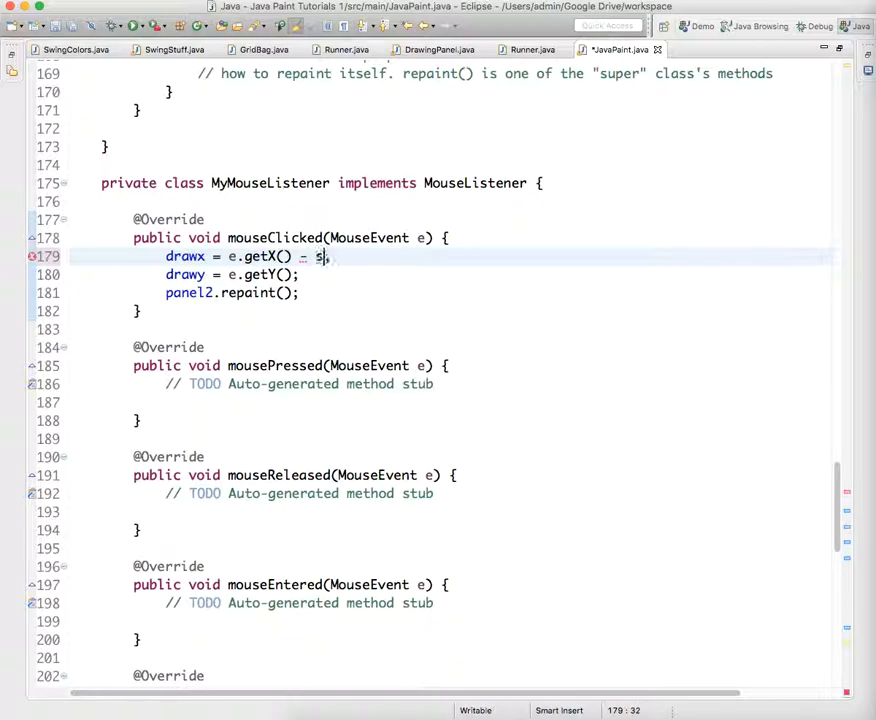
type("hapeSize")
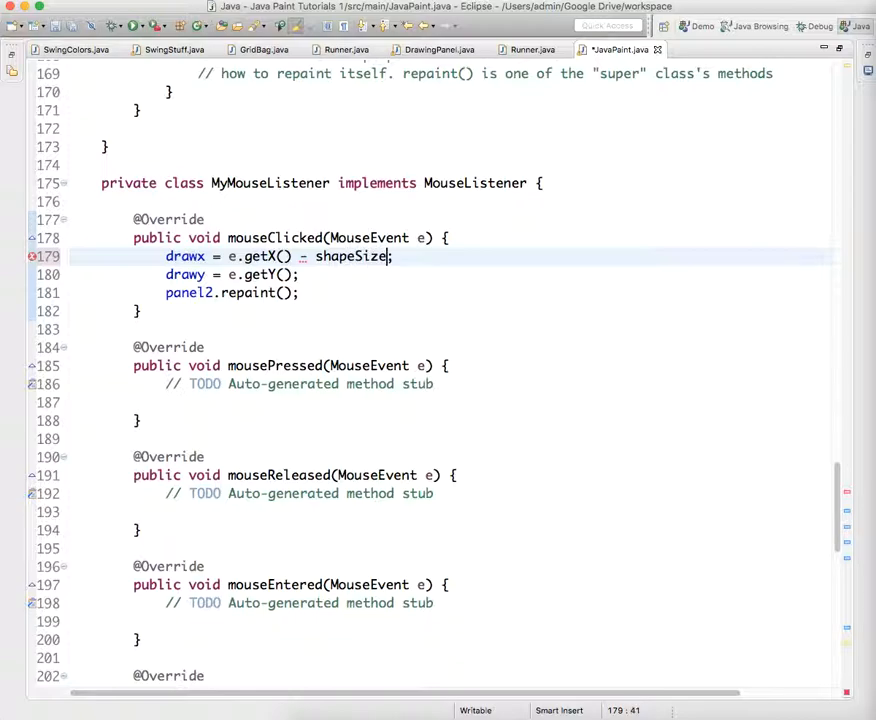
type("Slider")
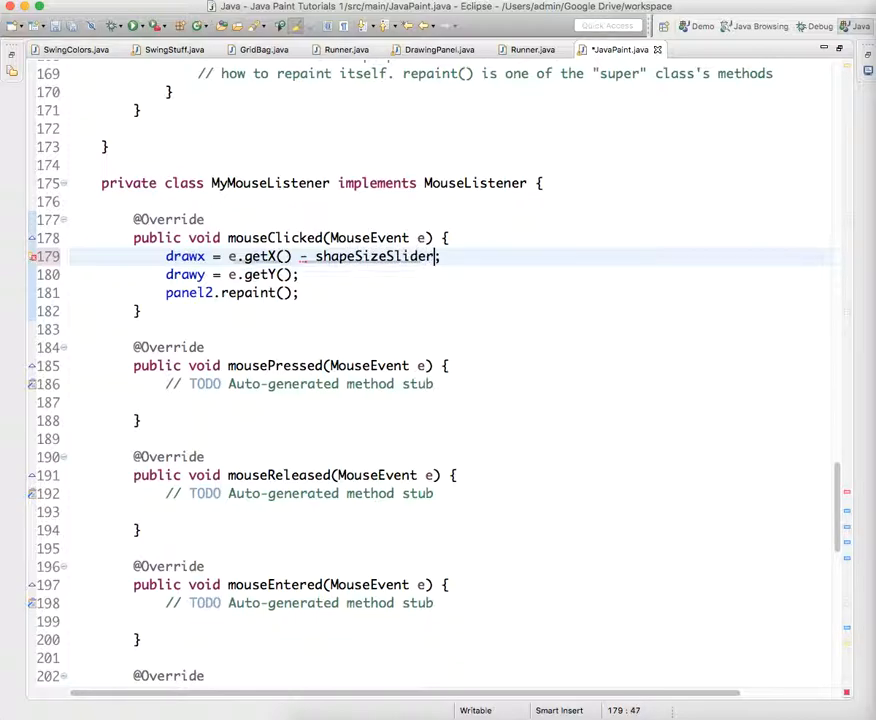
type(".getValue() / 2")
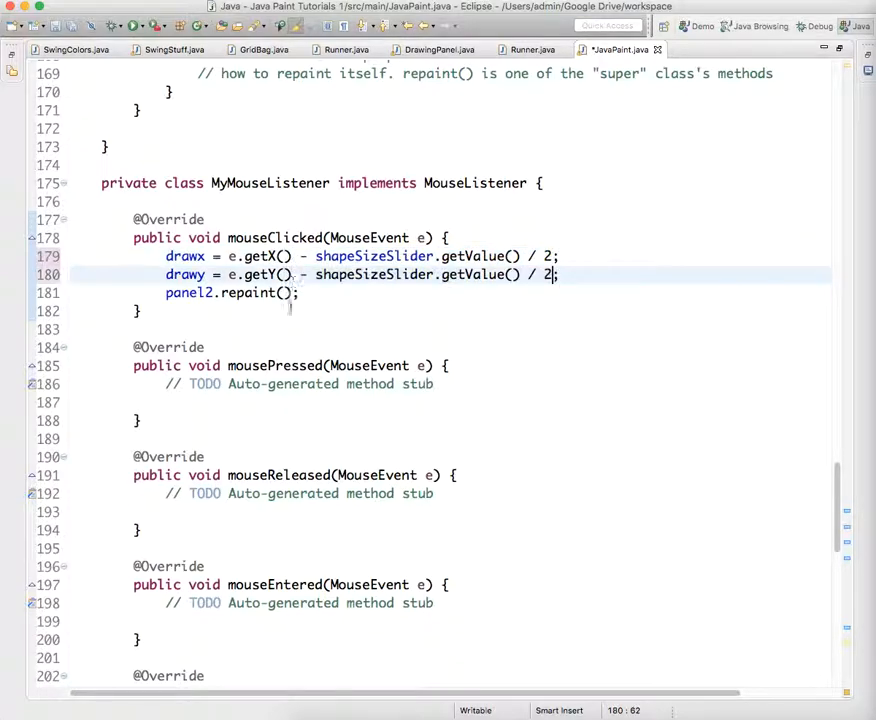
scroll("down", 3)
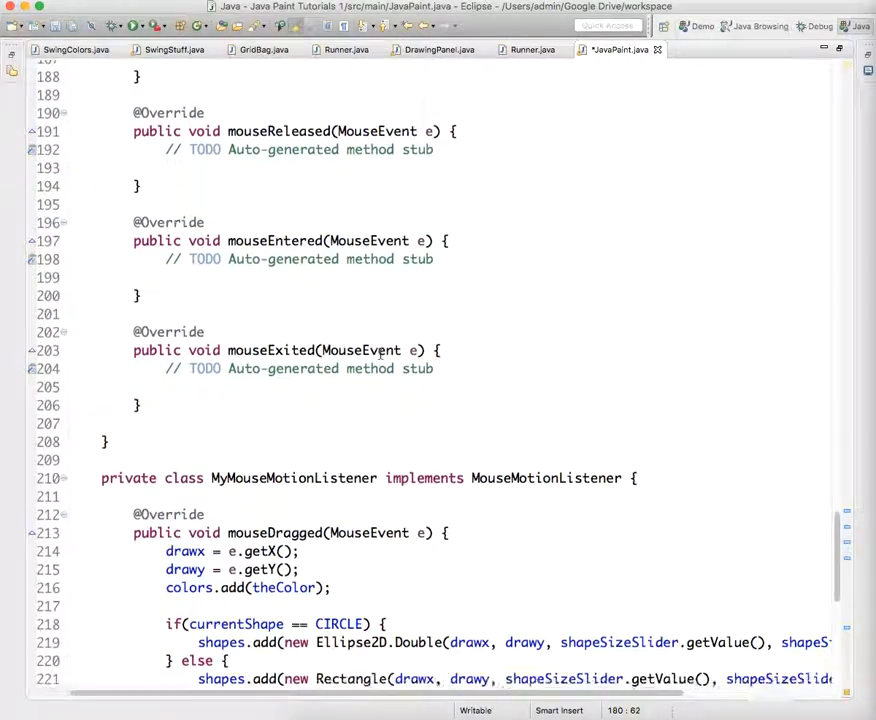